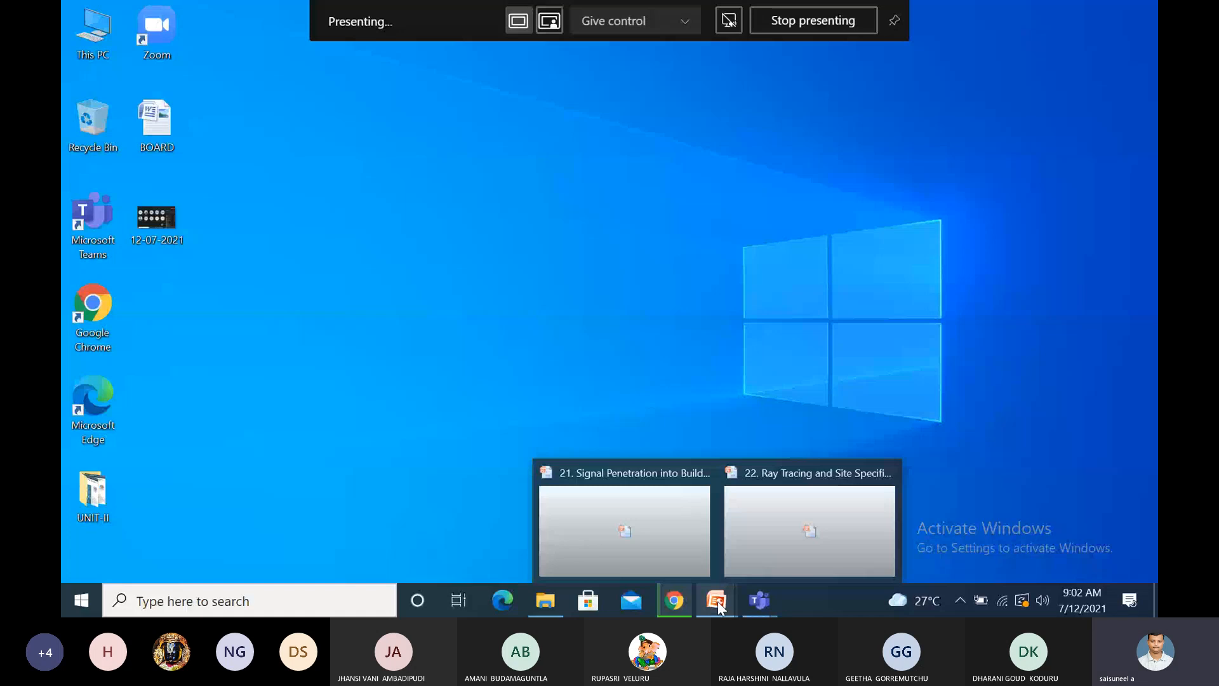
# Bring the '21. Signal Penetration into Buildings' slideshow window to the front
pyautogui.click(624, 531)
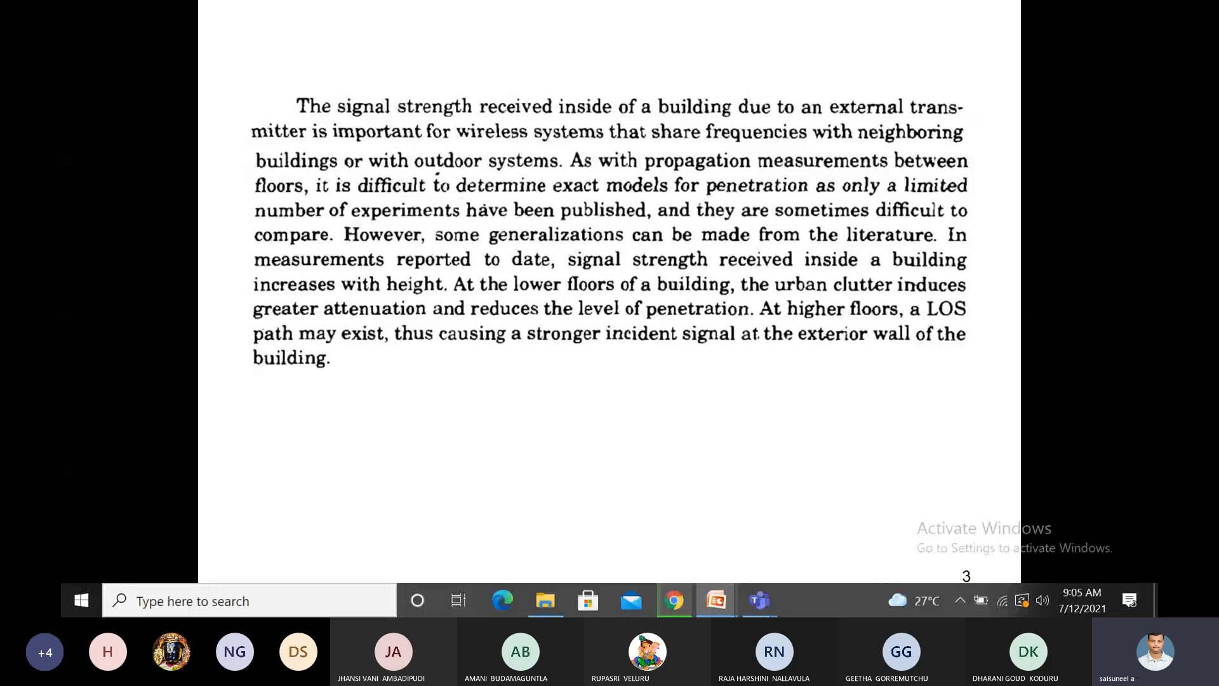
# Advance the slideshow from slide 3 to slide 4 on RF penetration loss versus frequency and height
pyautogui.scroll(-3)
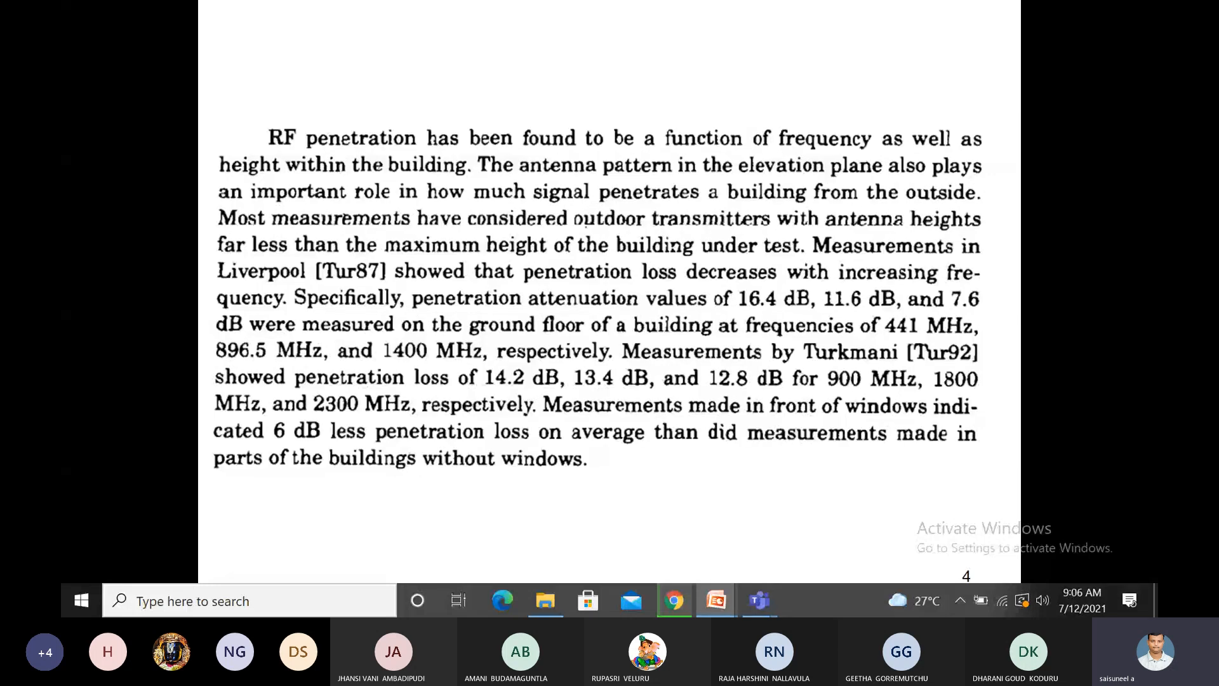